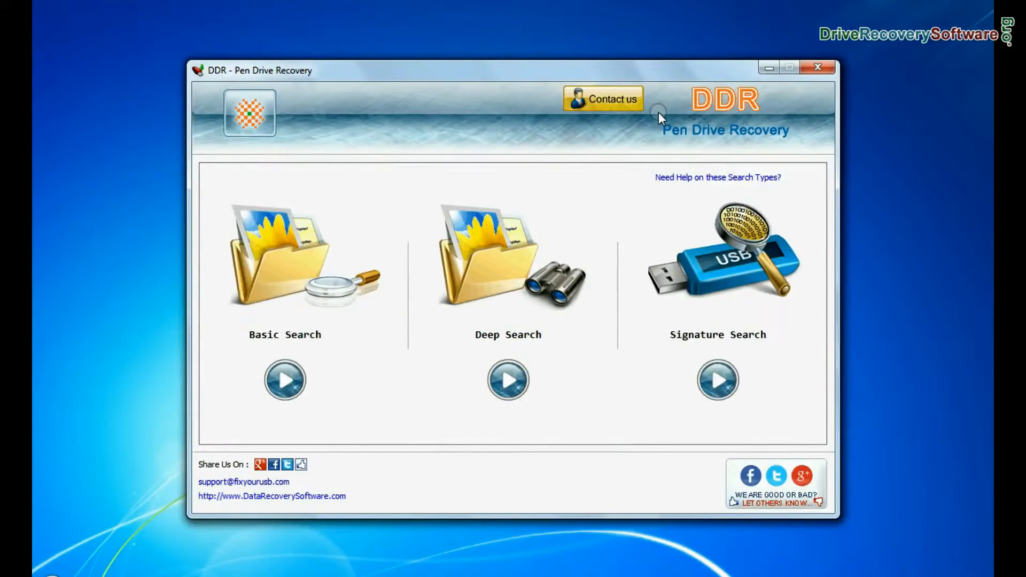
pyautogui.moveTo(801, 140)
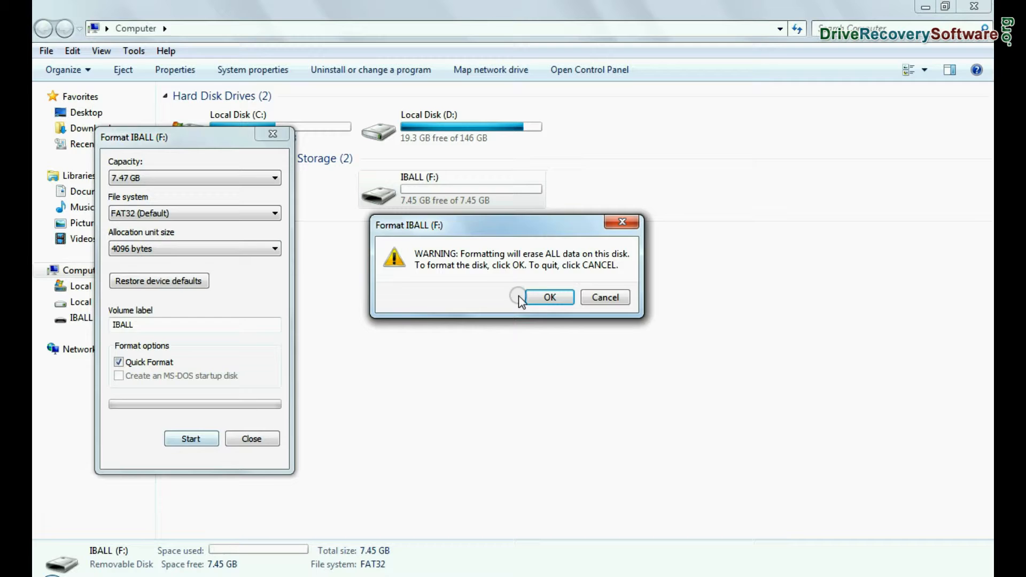
# - Confirm erasing IBALL (F:) and acknowledge the Format Complete notice
pyautogui.click(550, 297)
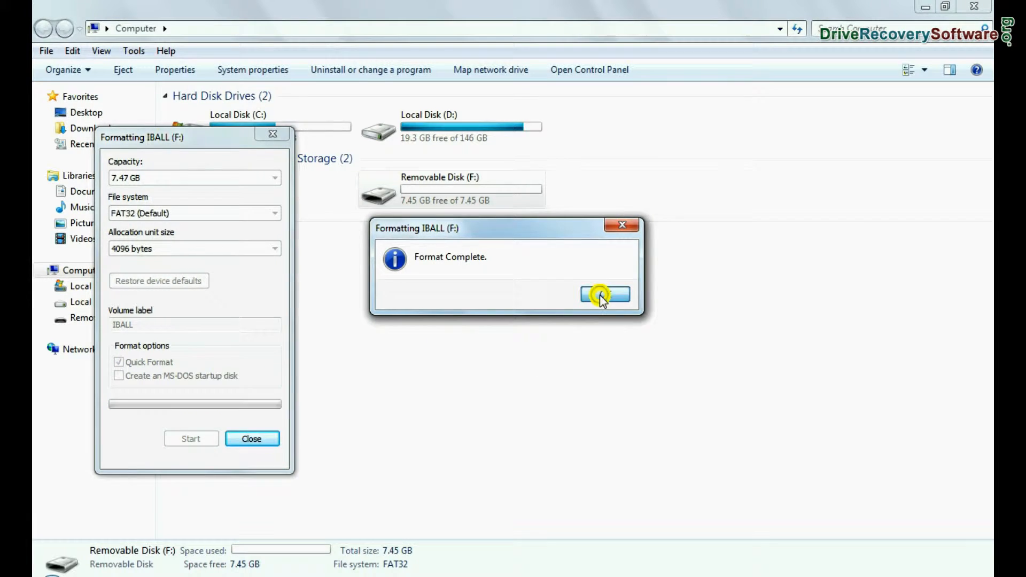
pyautogui.click(603, 295)
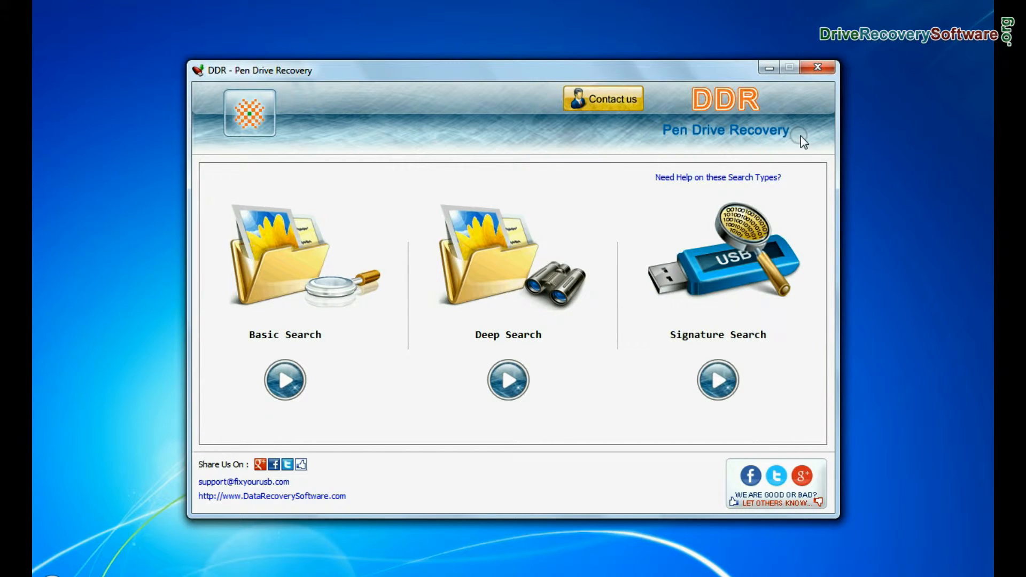
pyautogui.moveTo(586, 197)
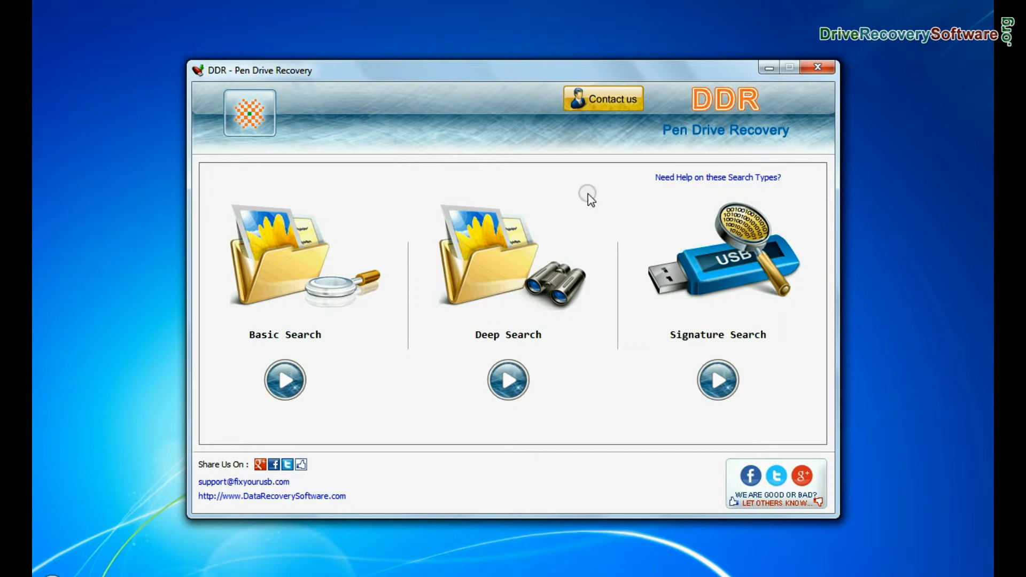
pyautogui.moveTo(444, 347)
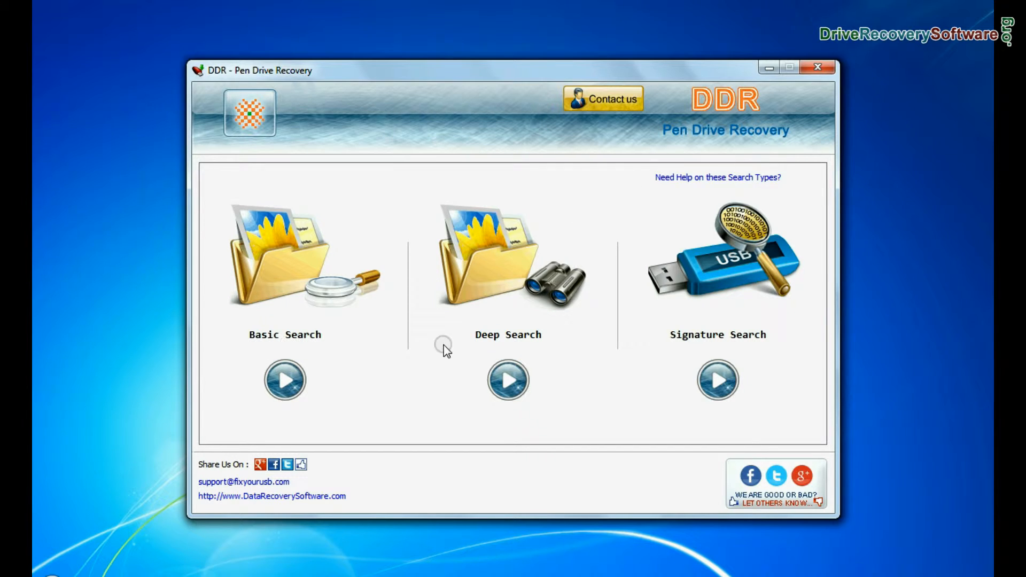
pyautogui.moveTo(244, 347)
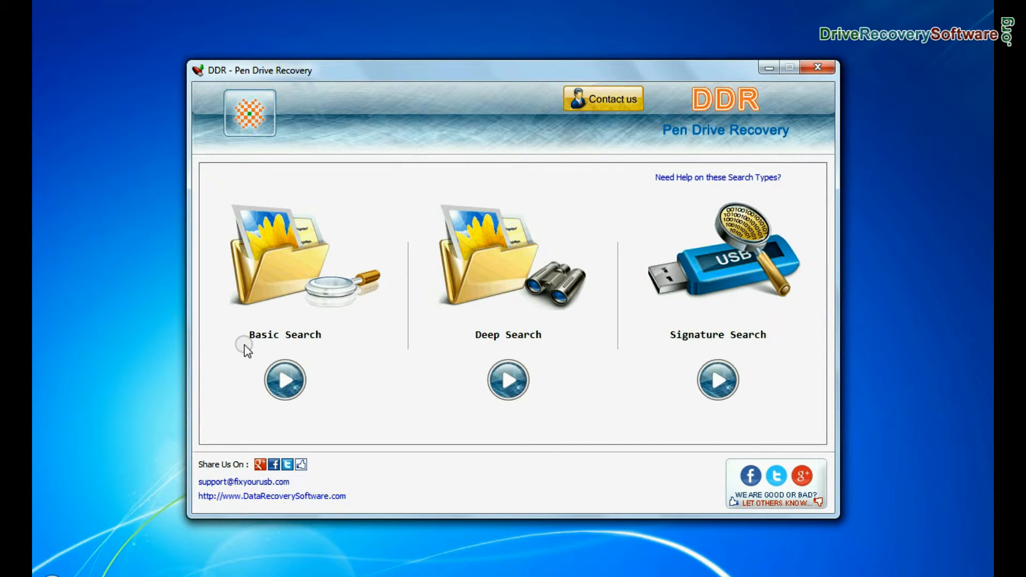
# - Launch Basic Search and pick Removable Media, Partition - 1 (FAT32)
pyautogui.click(285, 380)
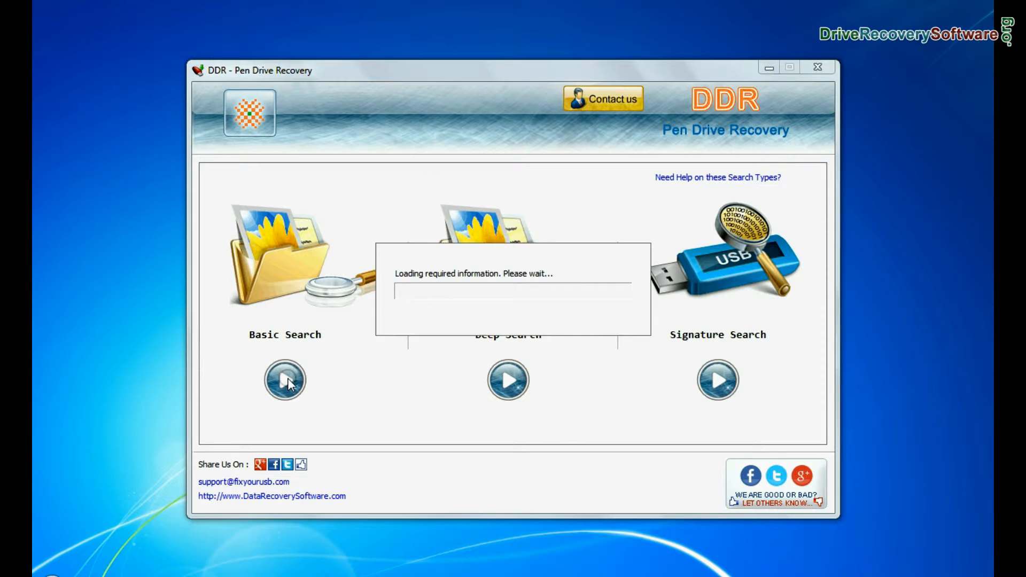
pyautogui.click(283, 380)
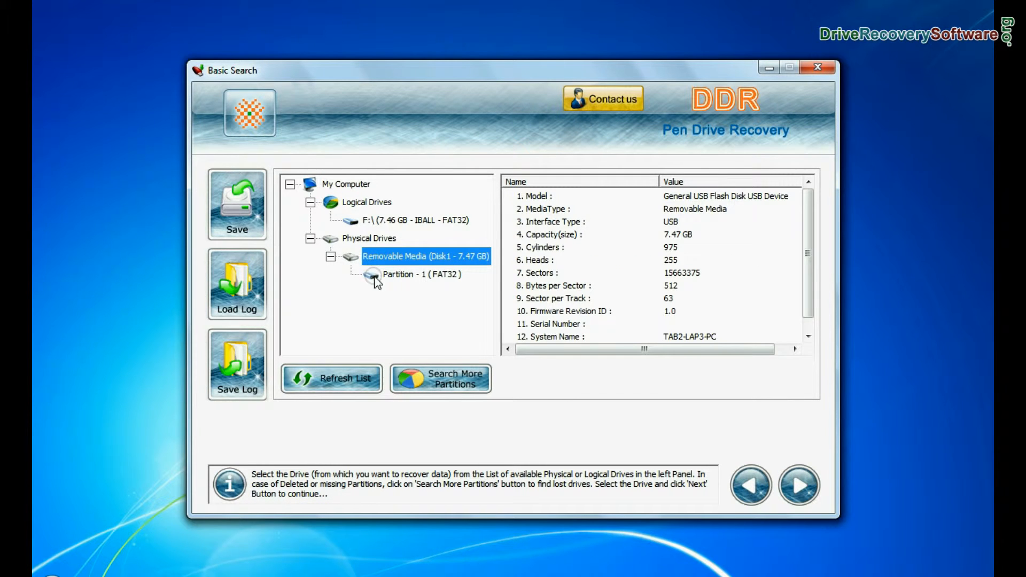
pyautogui.click(422, 275)
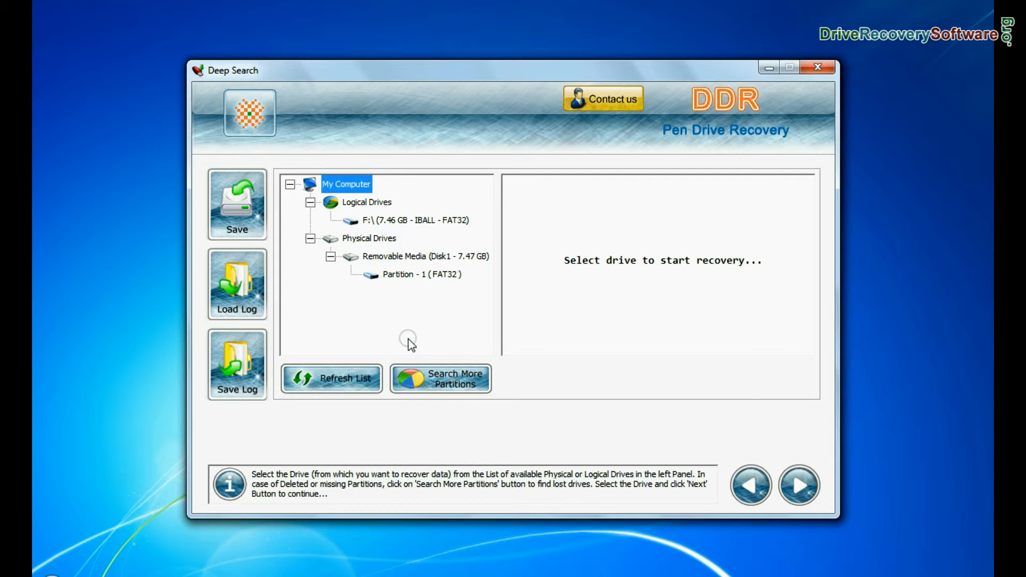
# - Select Partition - 1 (FAT32) on the pen drive, choose FAT32 file system, and scan
pyautogui.click(426, 256)
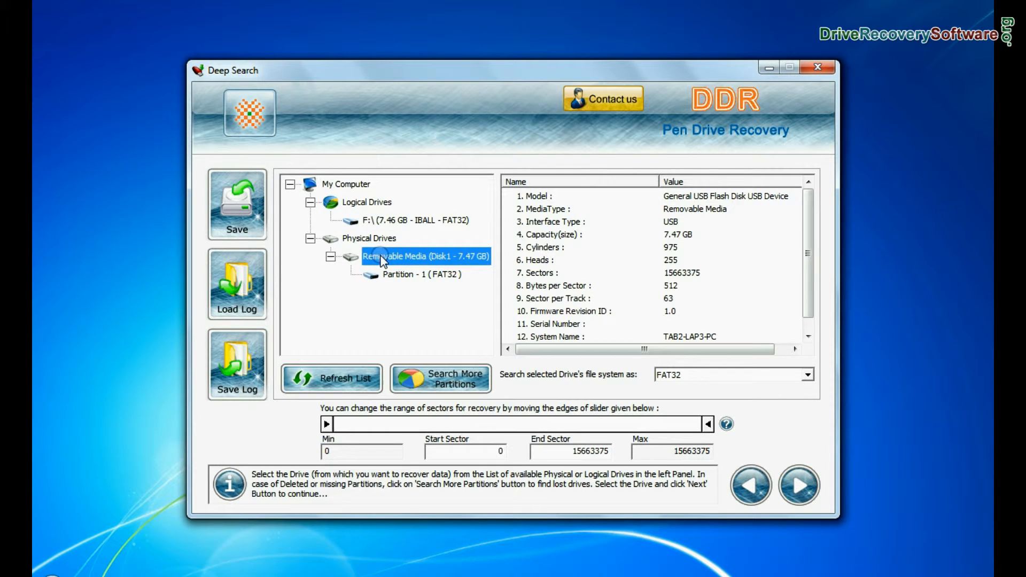
pyautogui.click(422, 274)
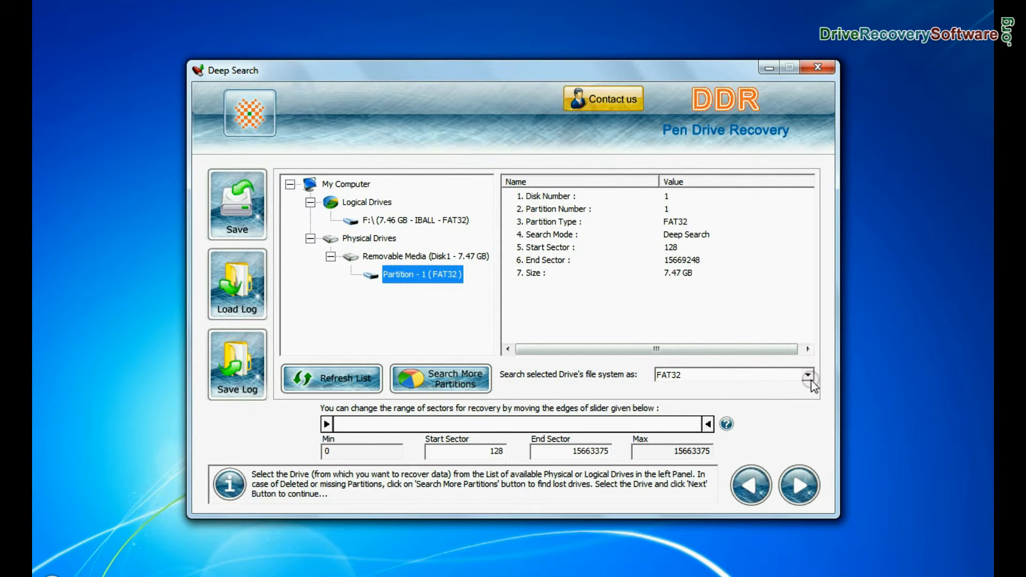
pyautogui.click(808, 374)
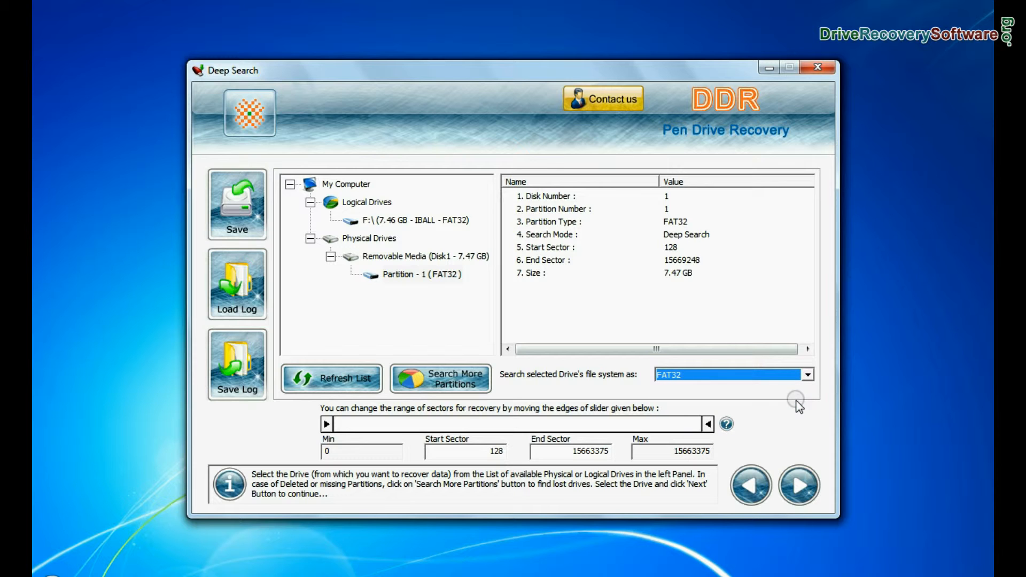
pyautogui.click(798, 486)
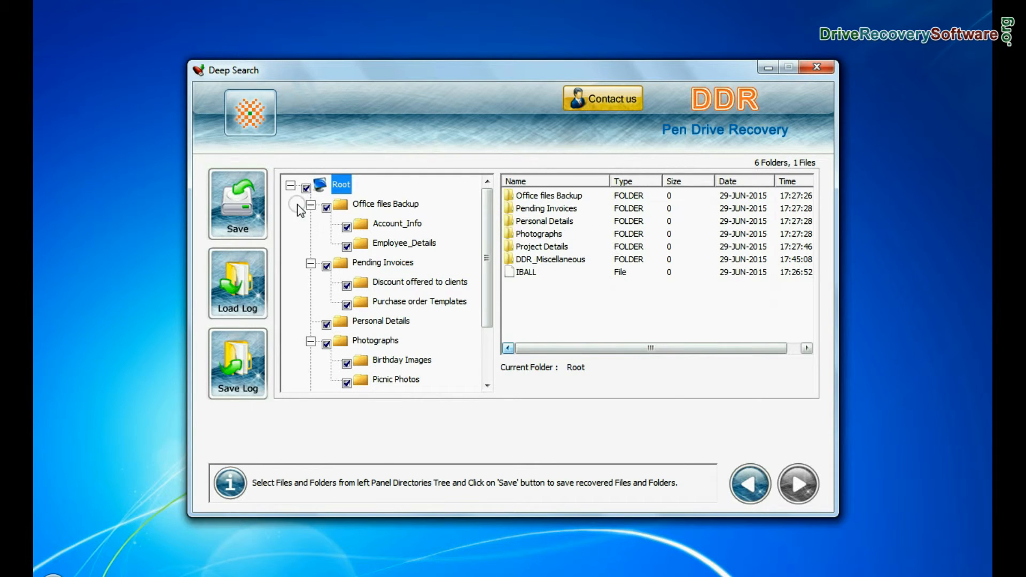
# - Save the Deep Search results, browsing to Local Disk (D:) as destination
pyautogui.click(237, 204)
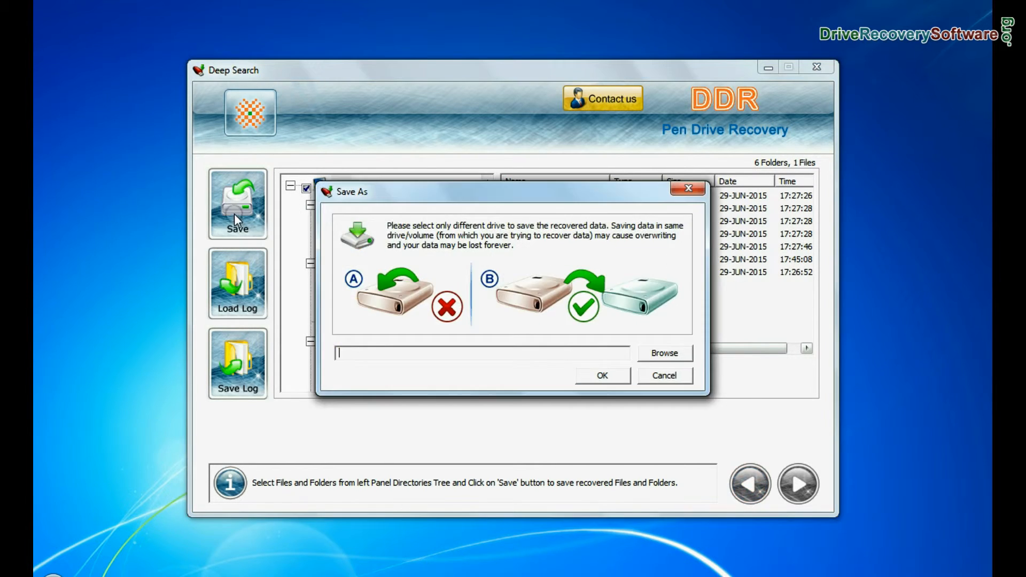
pyautogui.click(662, 353)
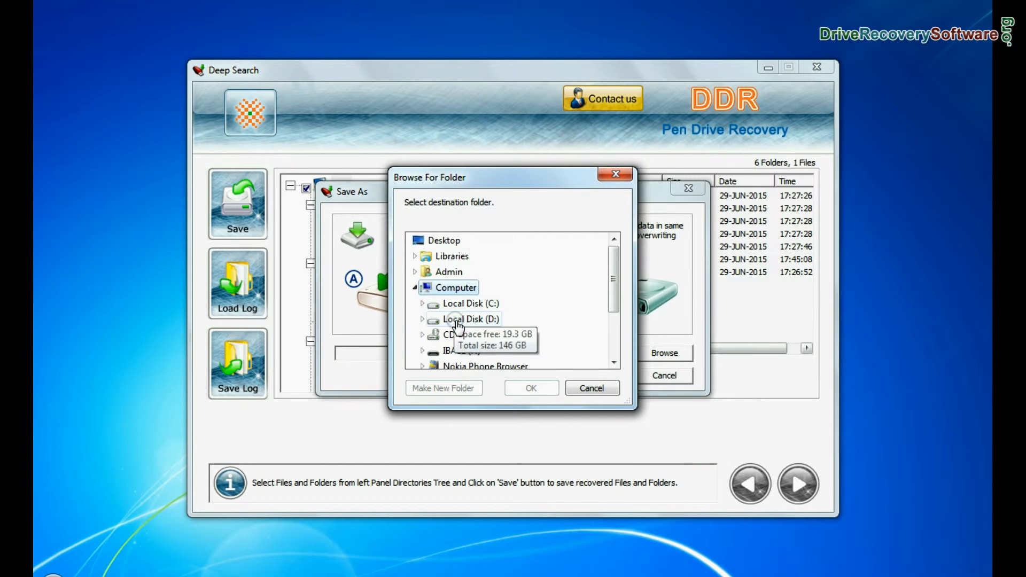
pyautogui.click(530, 388)
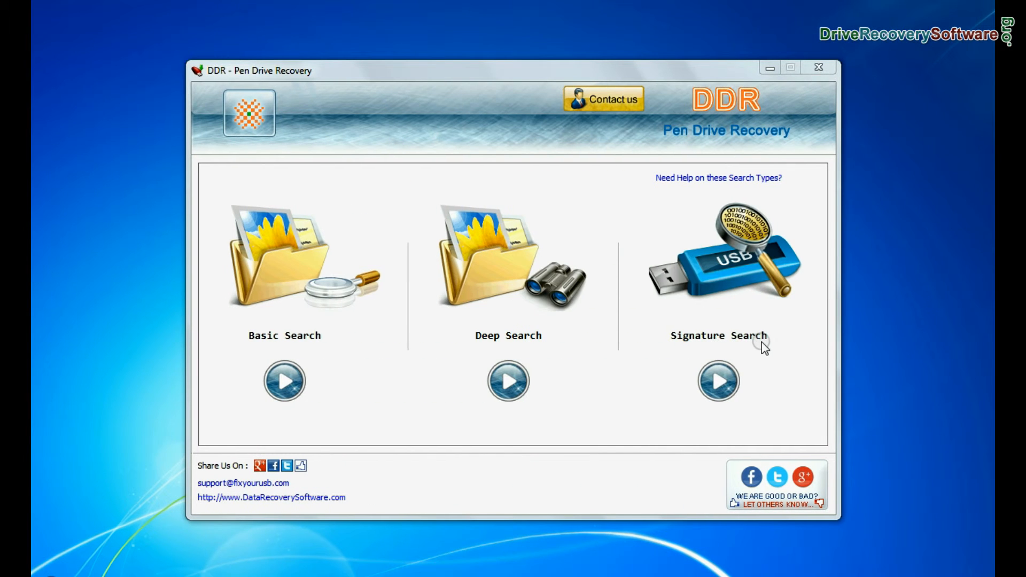
# - Launch Signature Search on Removable Media Partition - 1 (FAT32) and proceed to file types
pyautogui.click(717, 381)
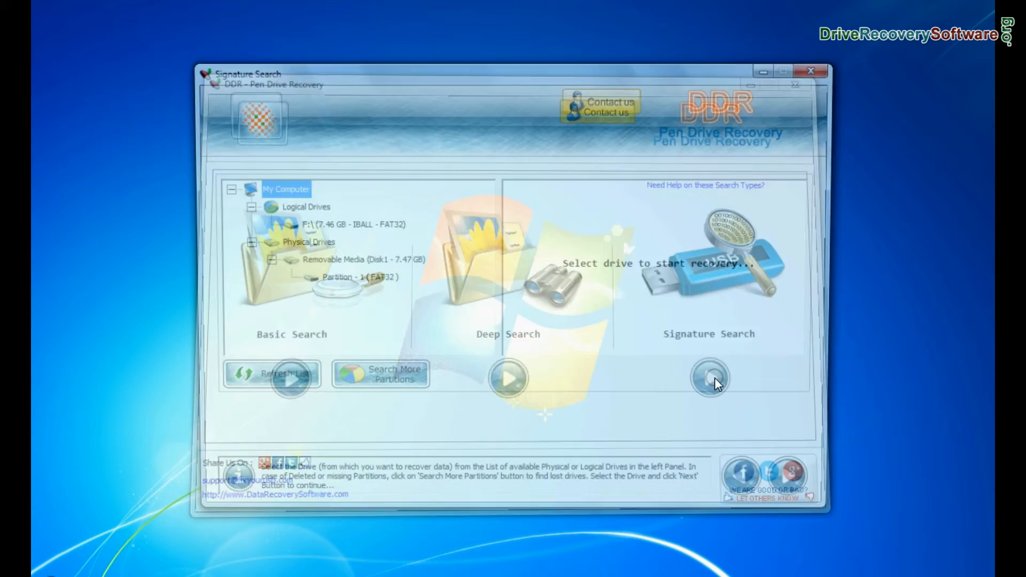
pyautogui.click(357, 260)
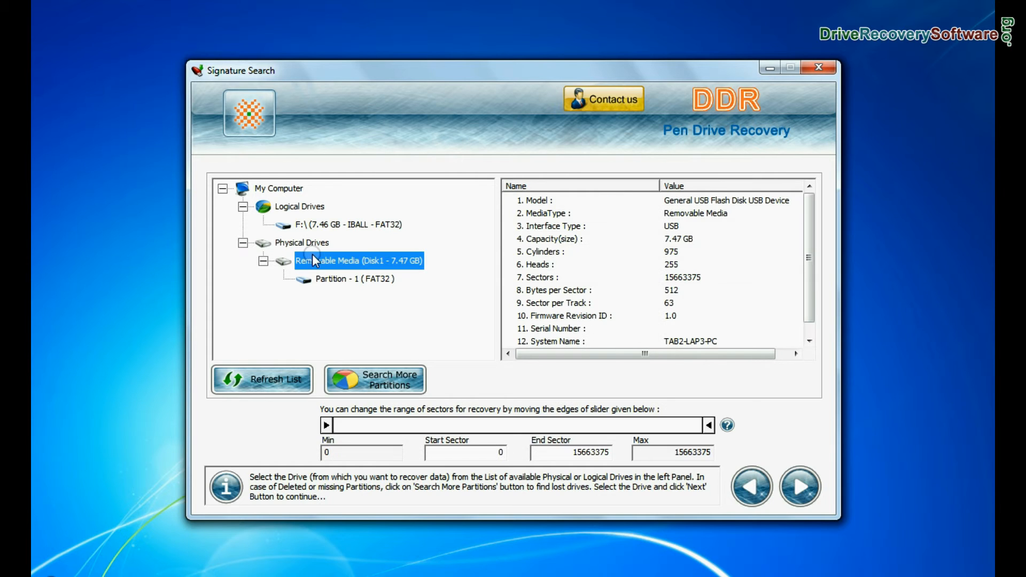
pyautogui.click(355, 279)
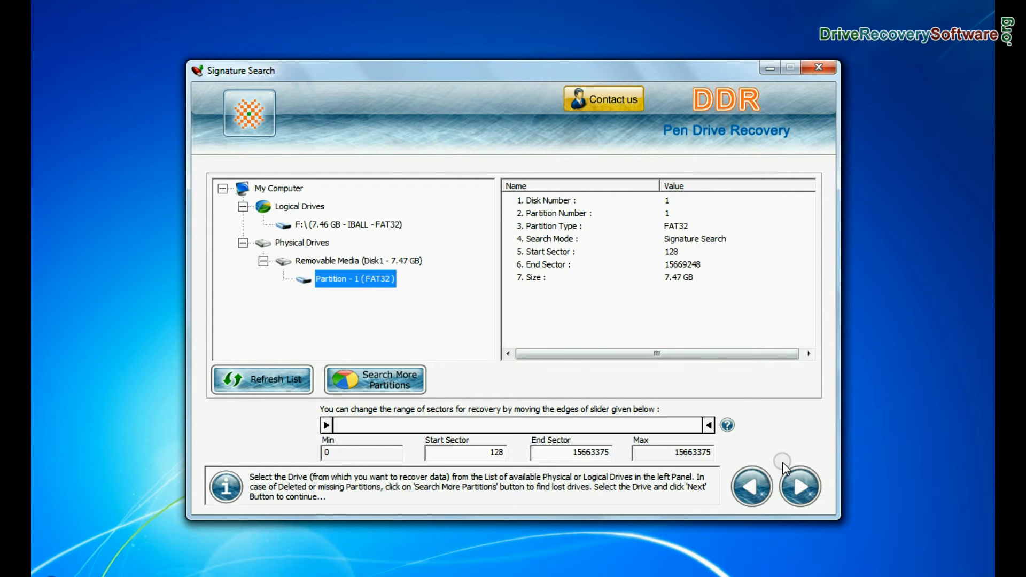
pyautogui.click(800, 487)
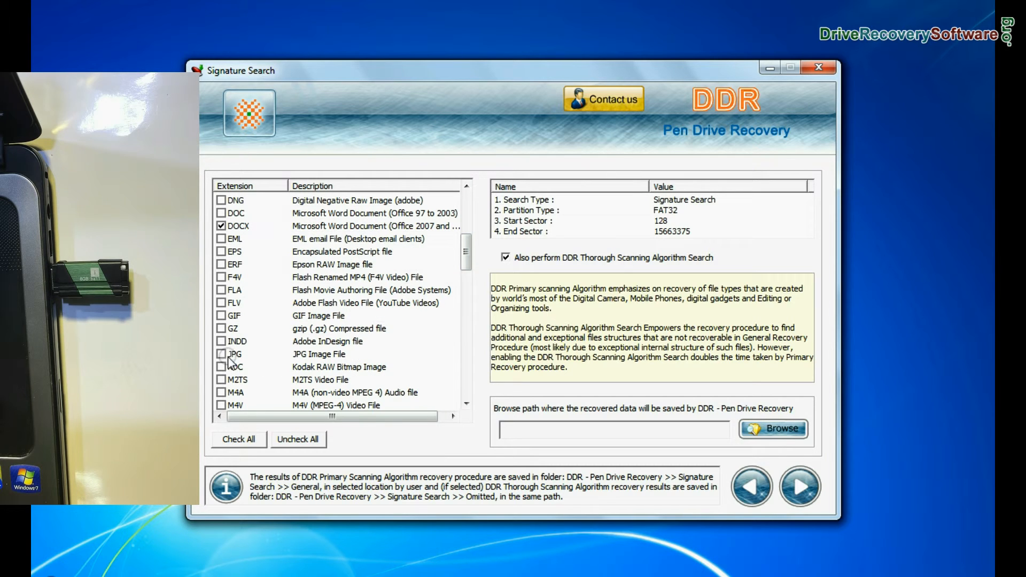
# - Pick a destination drive for the Signature Search results, then open the DOCX results folder
pyautogui.scroll(-3)
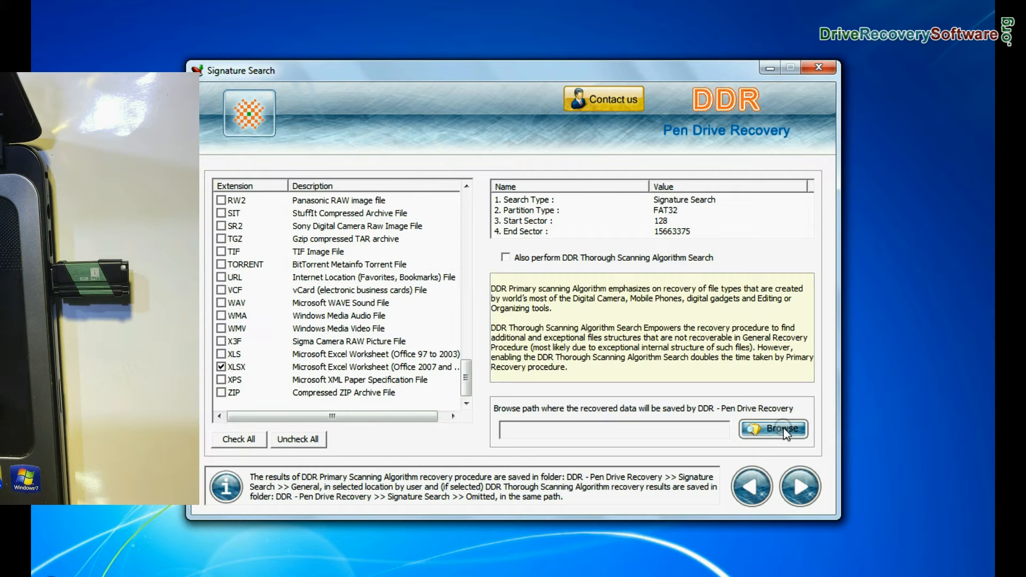
pyautogui.click(773, 428)
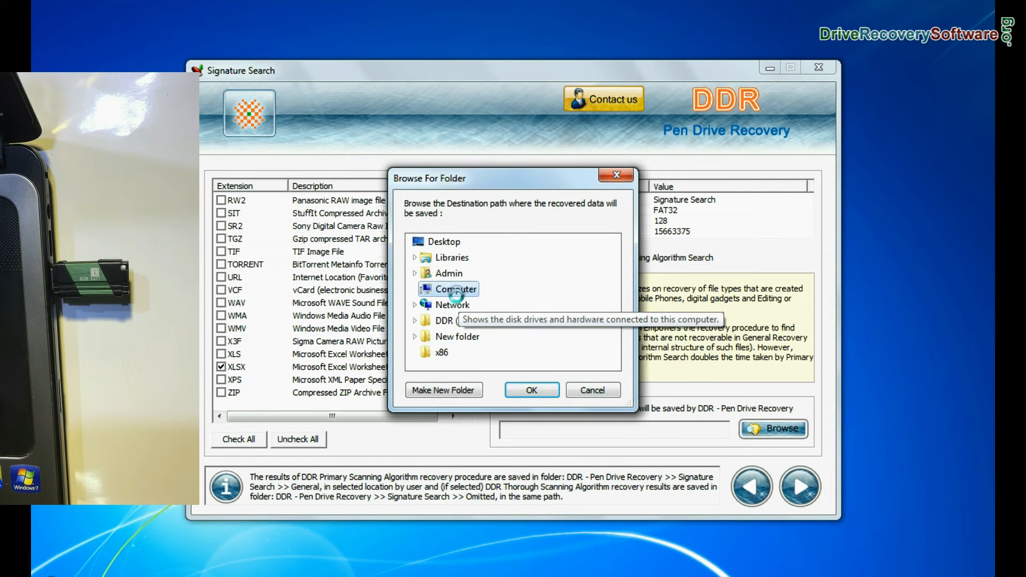
pyautogui.click(531, 390)
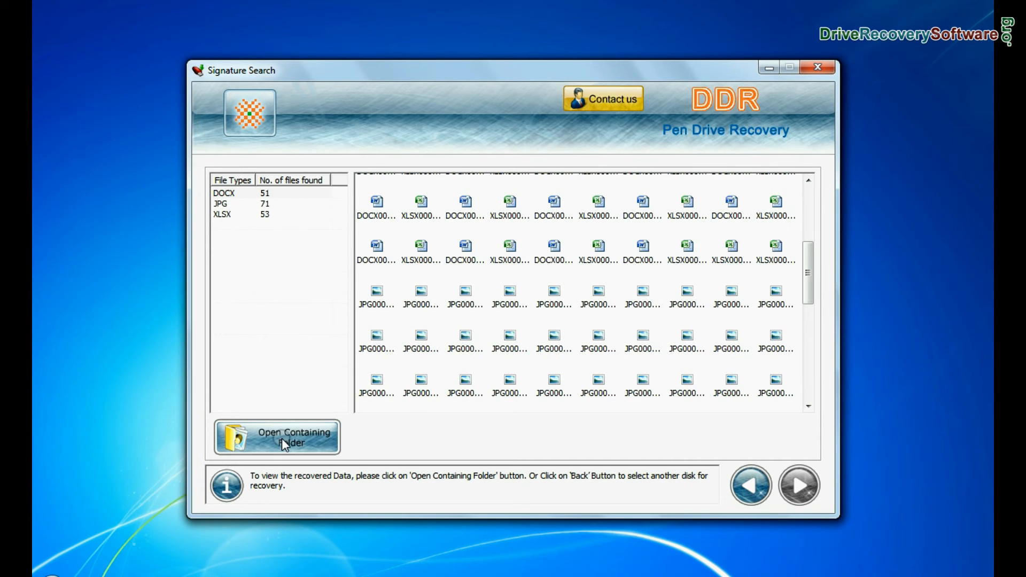
pyautogui.click(276, 437)
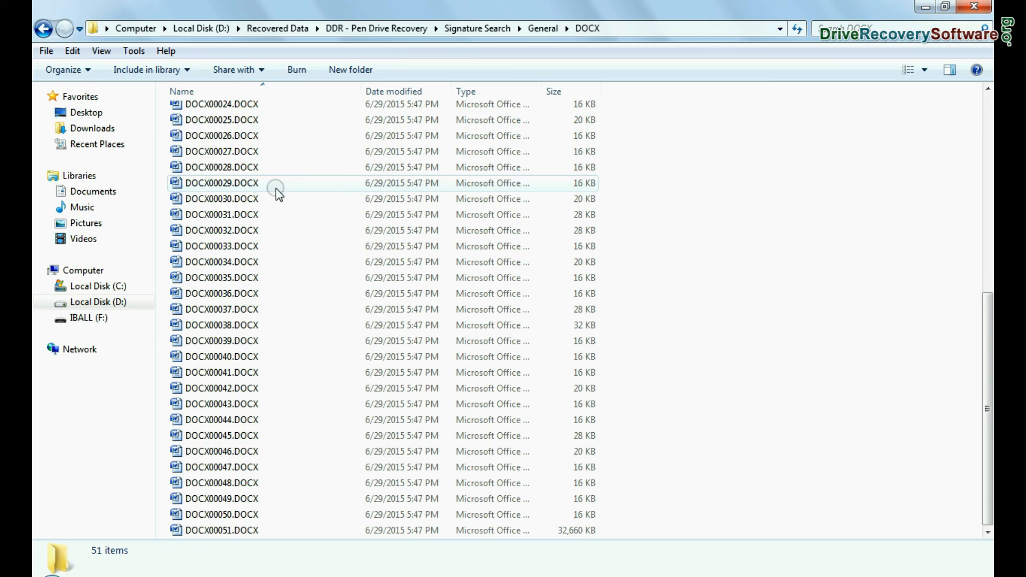